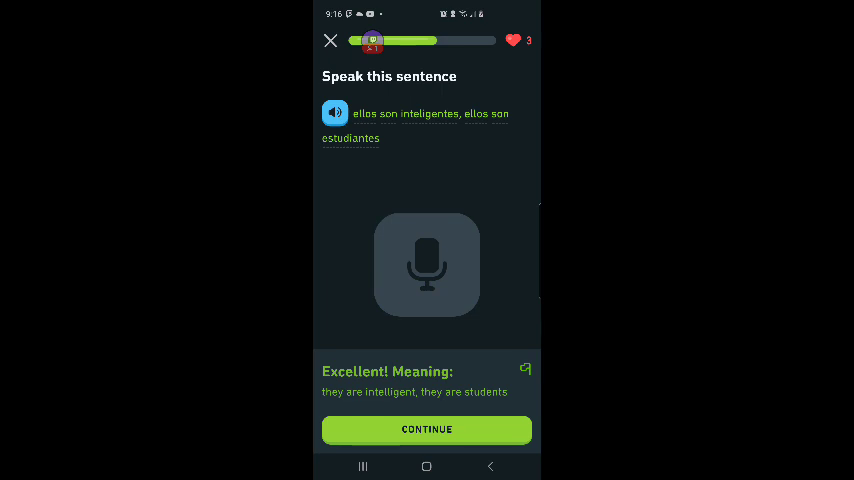
Step: Continue past the 'Excellent!' feedback once 'ellos son inteligentes, ellos son estudiantes' is accepted
{"action": "left_click", "coordinate": [426, 428]}
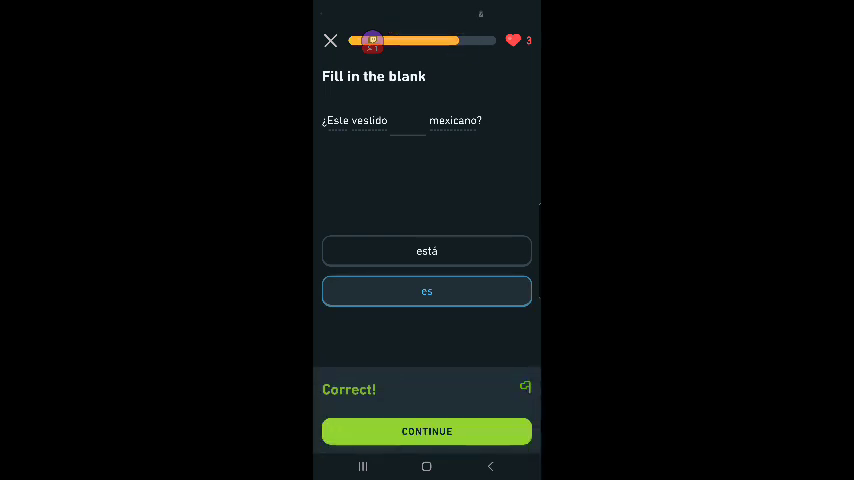
Step: Continue after 'es' is marked correct in '¿Este vestido es mexicano?'
{"action": "left_click", "coordinate": [428, 432]}
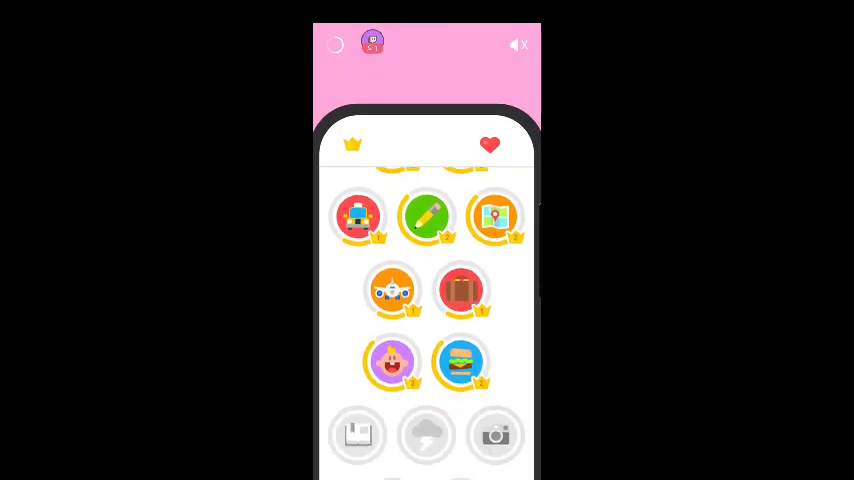